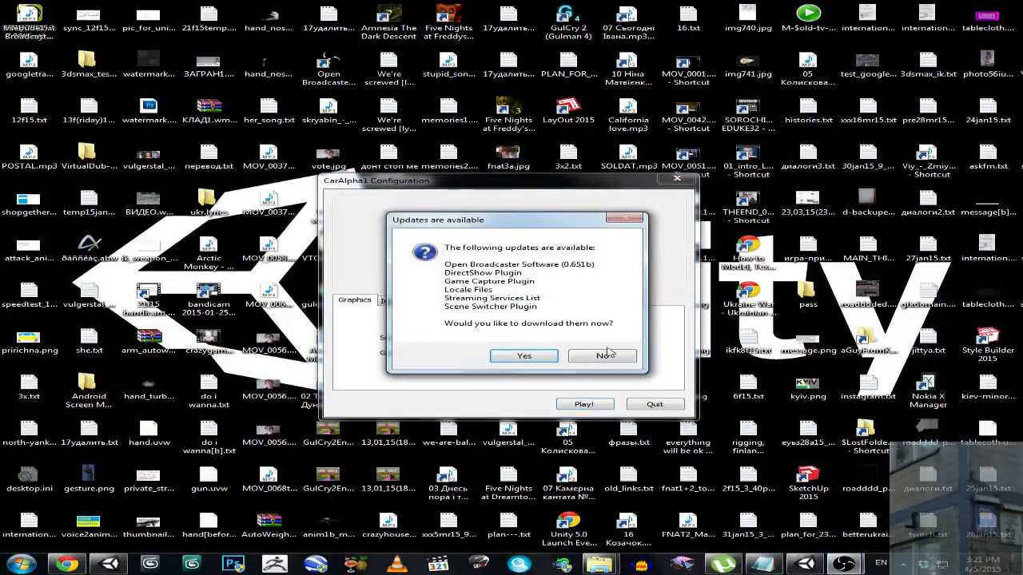
Step: Decline updates, choose the highest graphics quality and launch the game at 1280 x 1024 windowed
{"action": "left_click", "coordinate": [601, 354]}
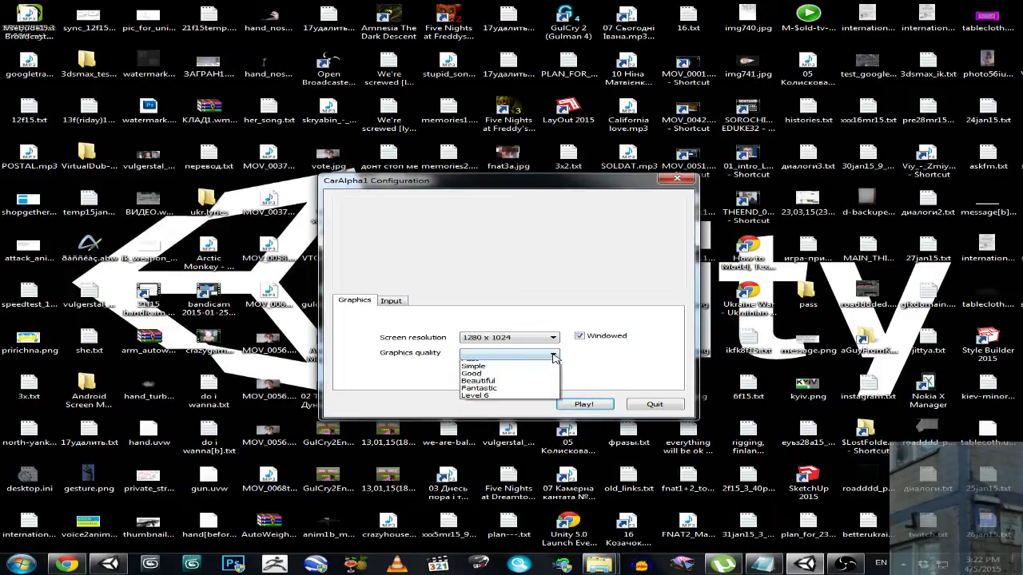
{"action": "left_click", "coordinate": [475, 395]}
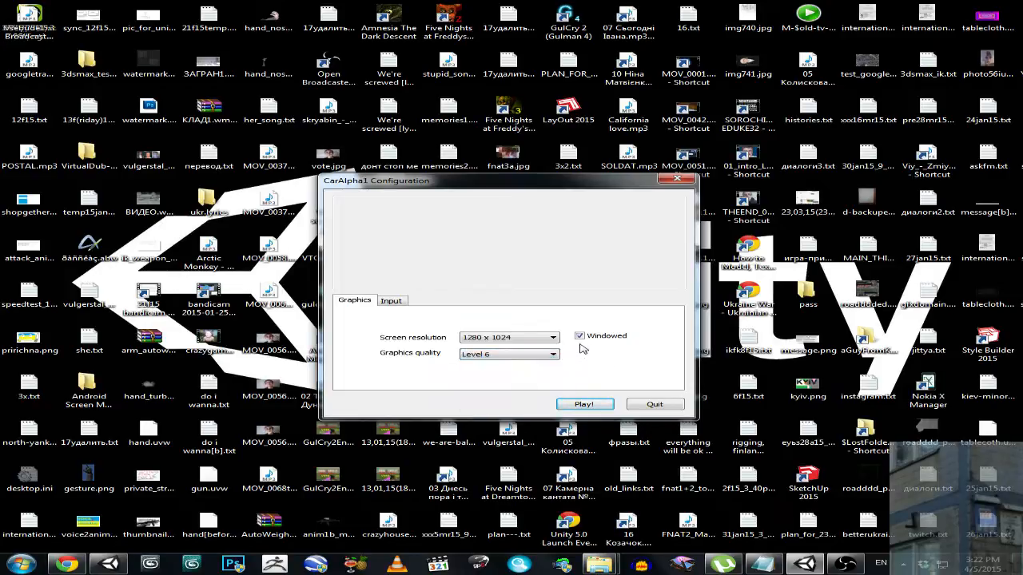
{"action": "left_click", "coordinate": [585, 403]}
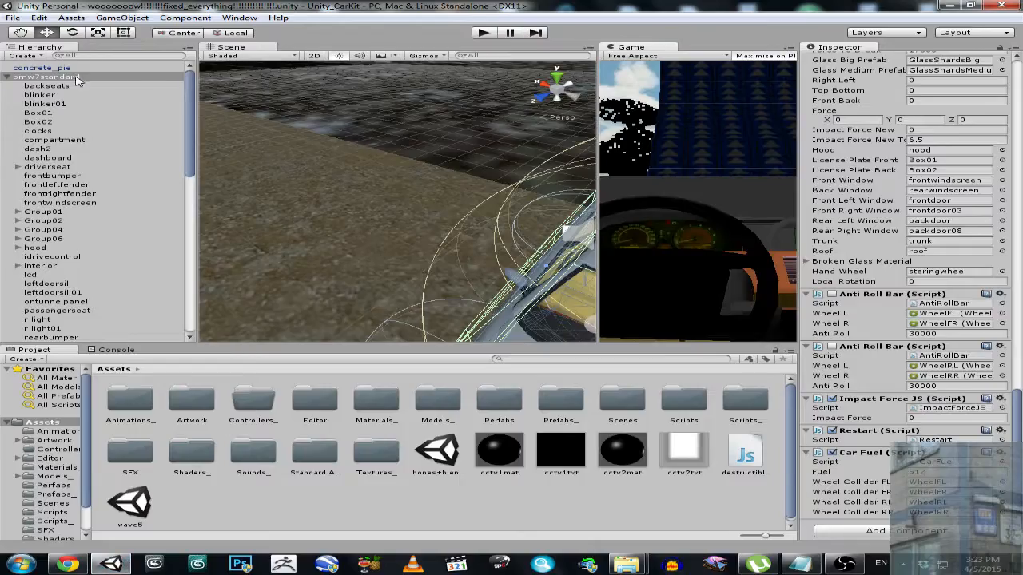
Step: Start File > Open Scene and browse into the project's Scenes folder
{"action": "left_click", "coordinate": [12, 16]}
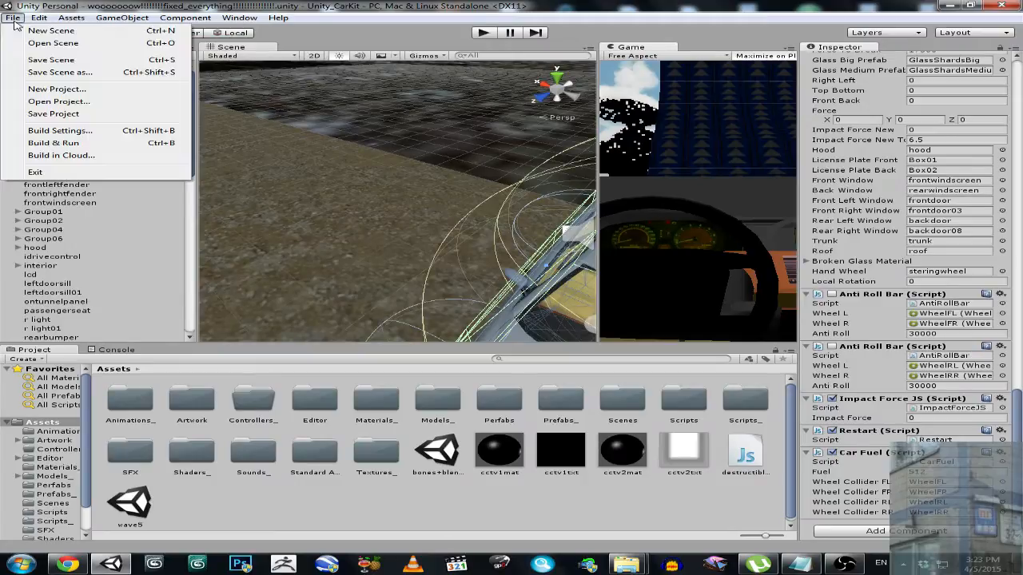
{"action": "left_click", "coordinate": [52, 43]}
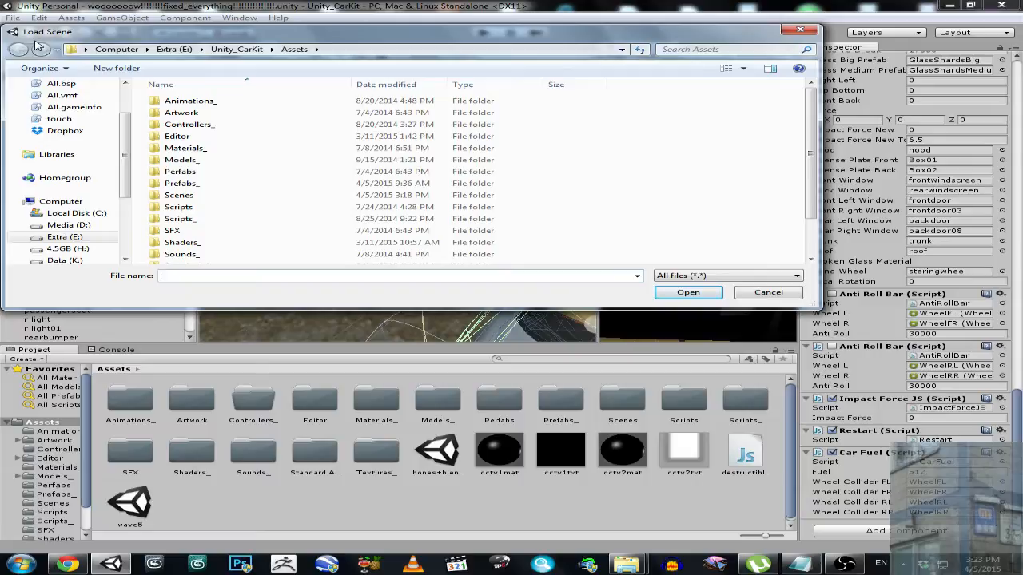
{"action": "scroll", "scroll_direction": "down", "scroll_amount": 3}
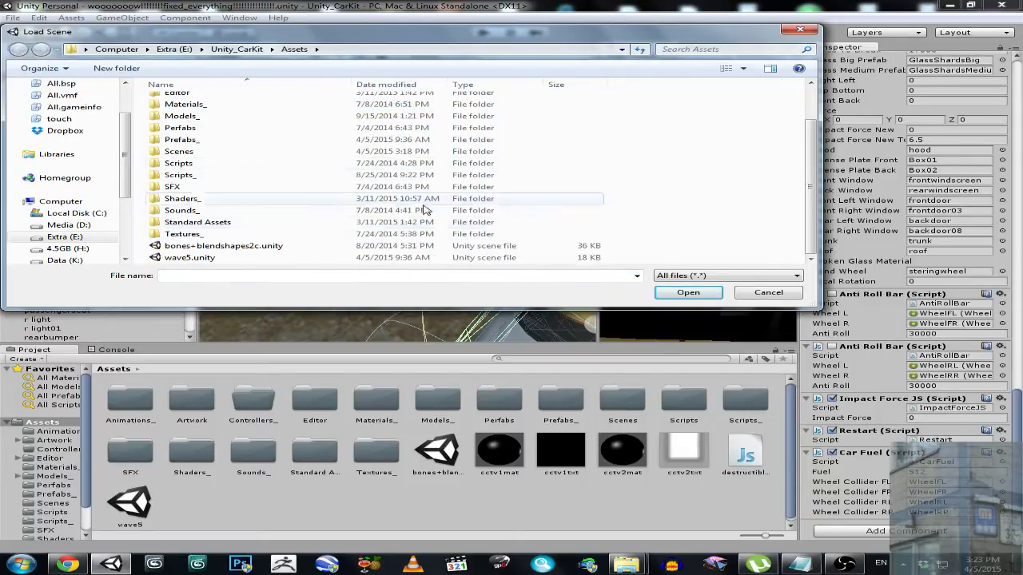
{"action": "mouse_move", "coordinate": [192, 206]}
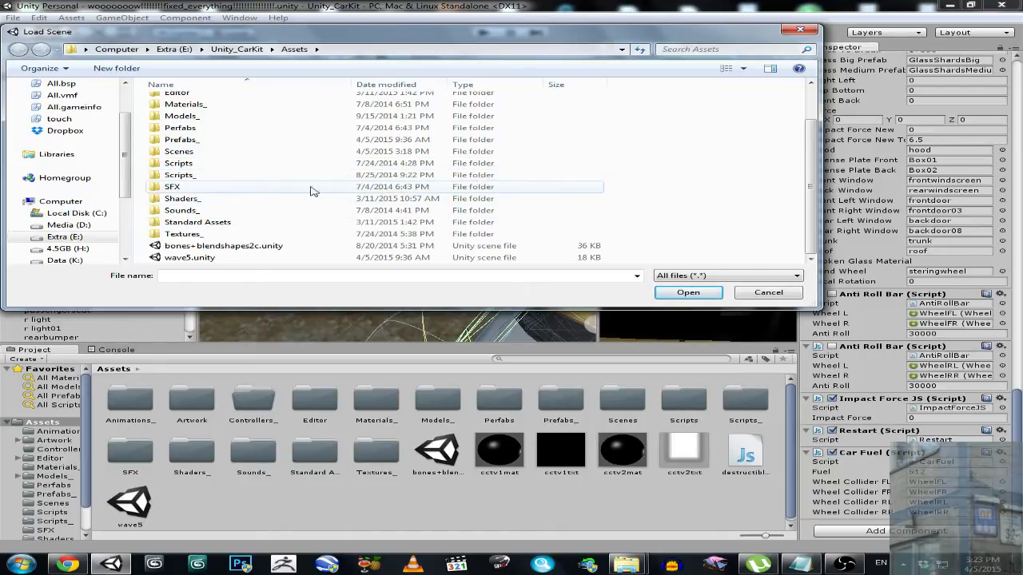
{"action": "double_click", "coordinate": [179, 150]}
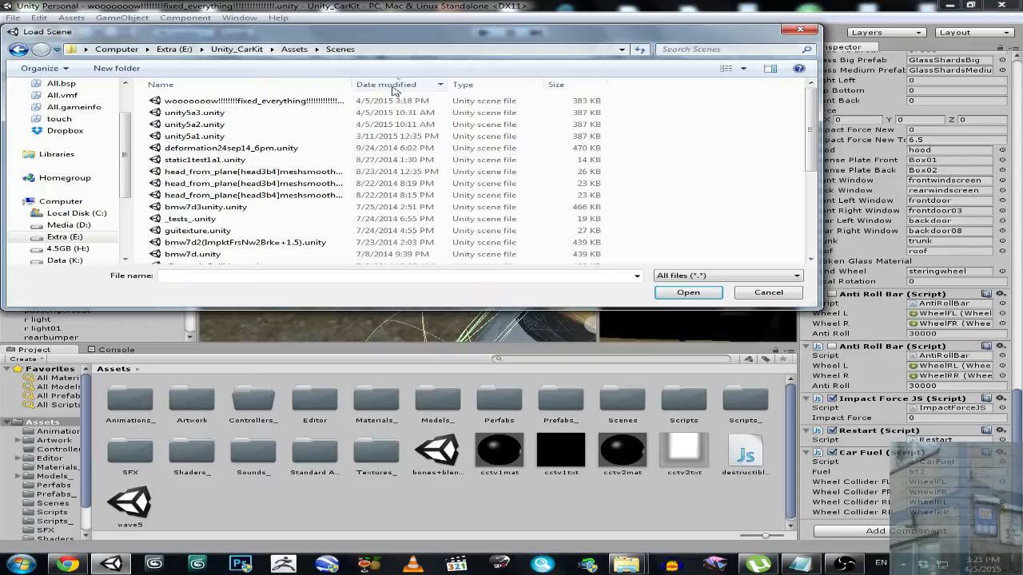
Step: Choose deformation24sep14_6pm.unity instead of the first scene and load it into the editor
{"action": "left_click", "coordinate": [252, 100]}
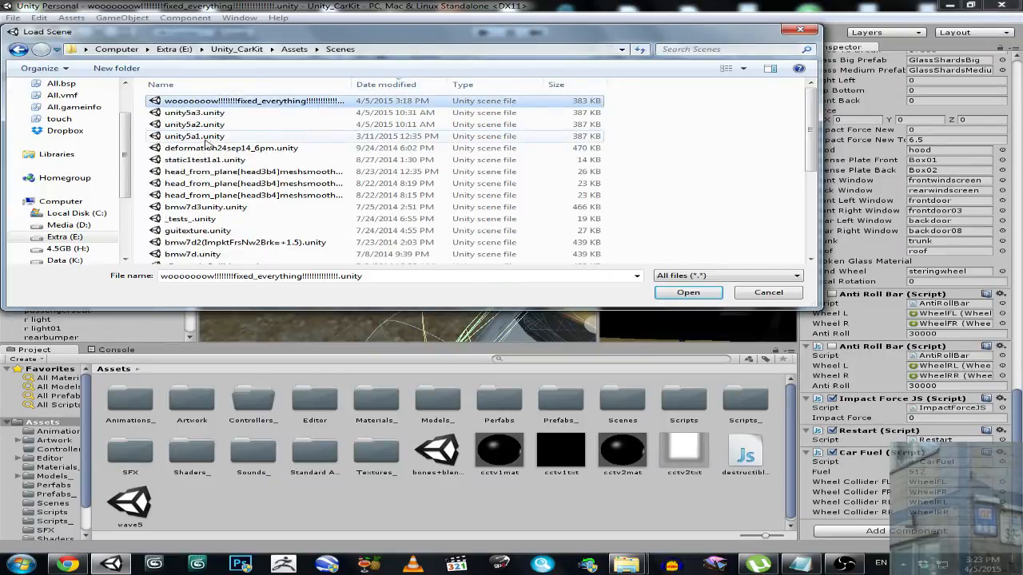
{"action": "left_click", "coordinate": [232, 147]}
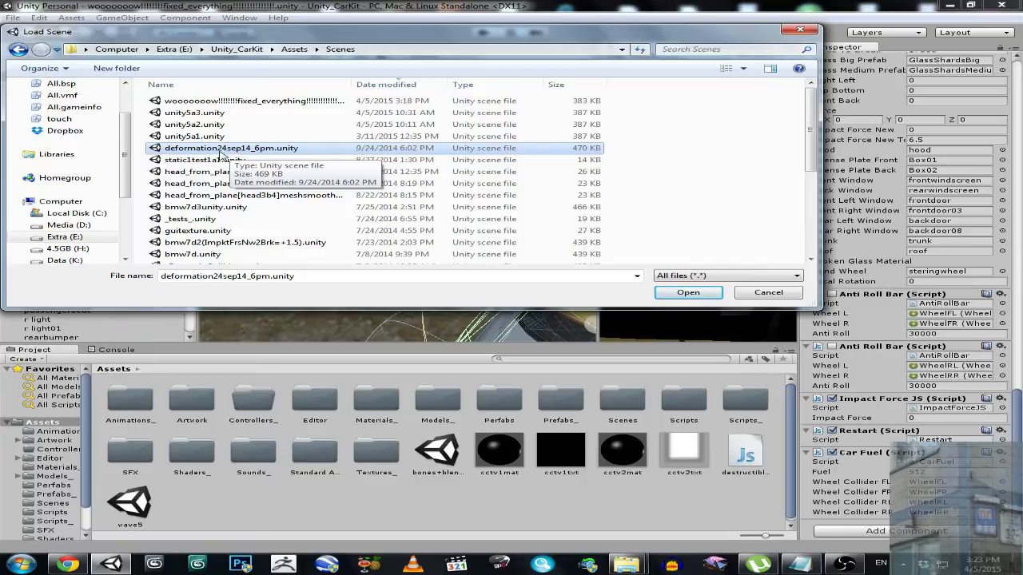
{"action": "mouse_move", "coordinate": [232, 154]}
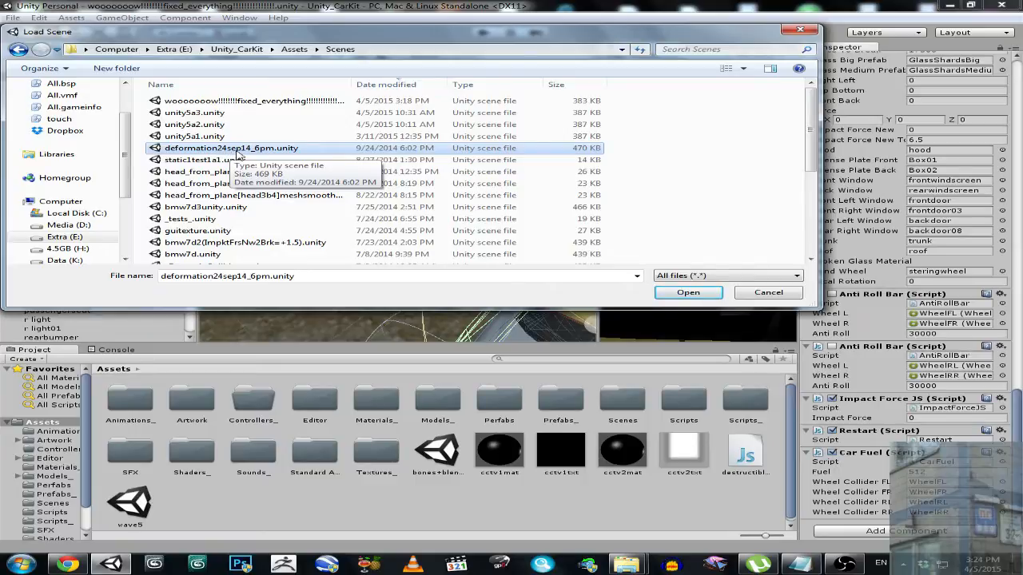
{"action": "left_click", "coordinate": [688, 291]}
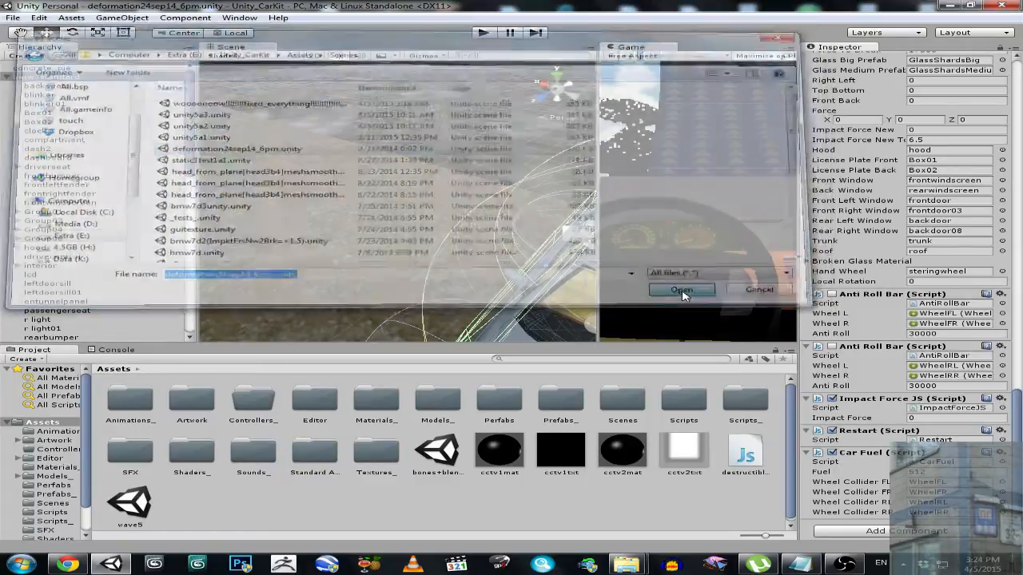
{"action": "left_click", "coordinate": [680, 289]}
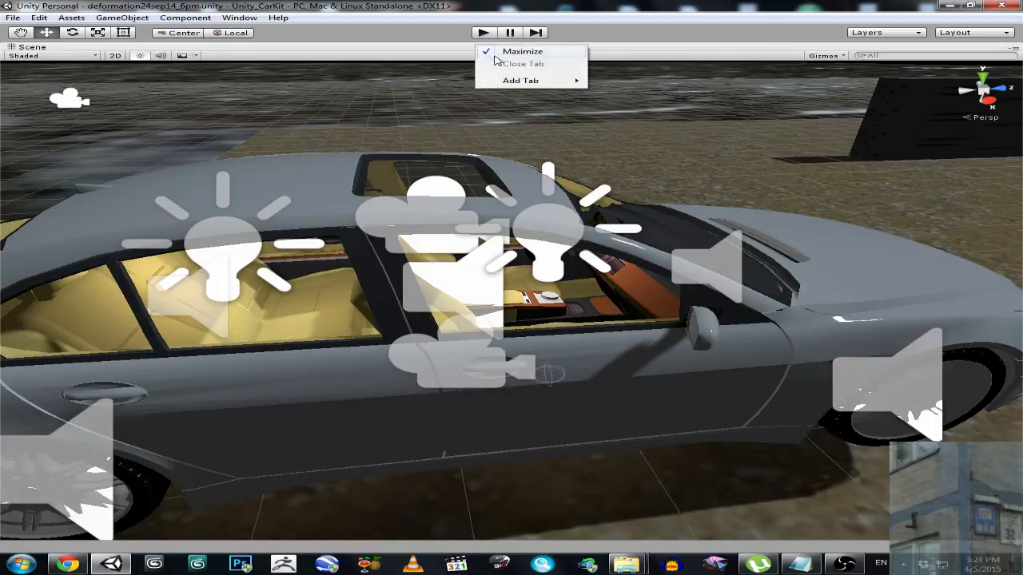
{"action": "left_click", "coordinate": [521, 50]}
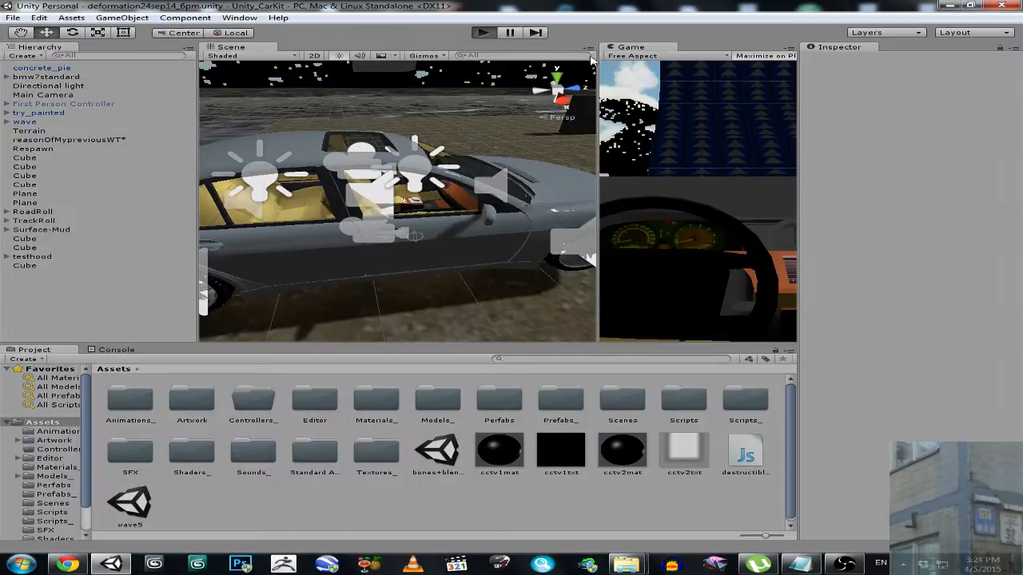
{"action": "left_click", "coordinate": [483, 32]}
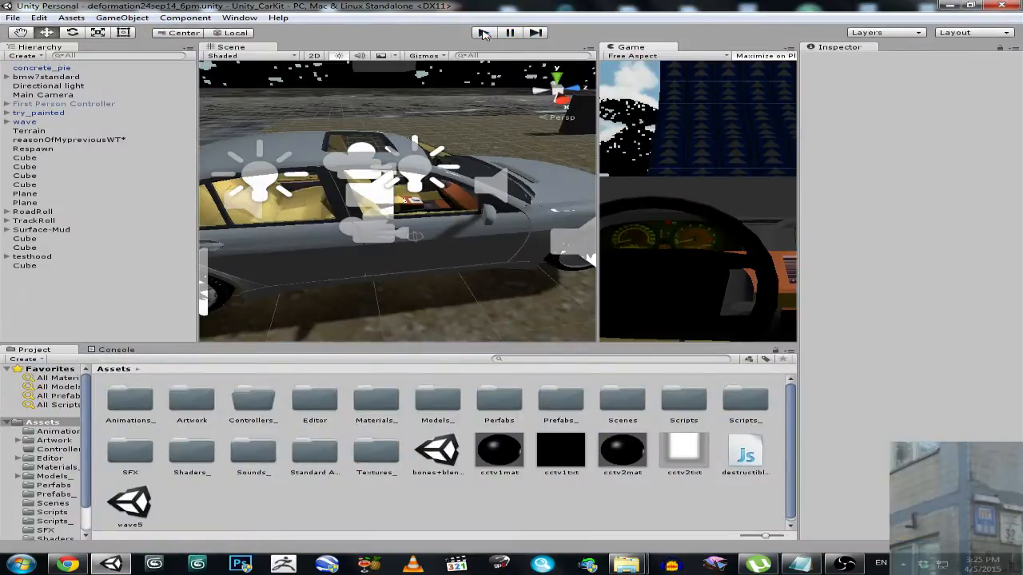
Step: Select the car body to check its Rigidbody mass, then expand its hierarchy down to the wheel colliders
{"action": "left_click", "coordinate": [41, 67]}
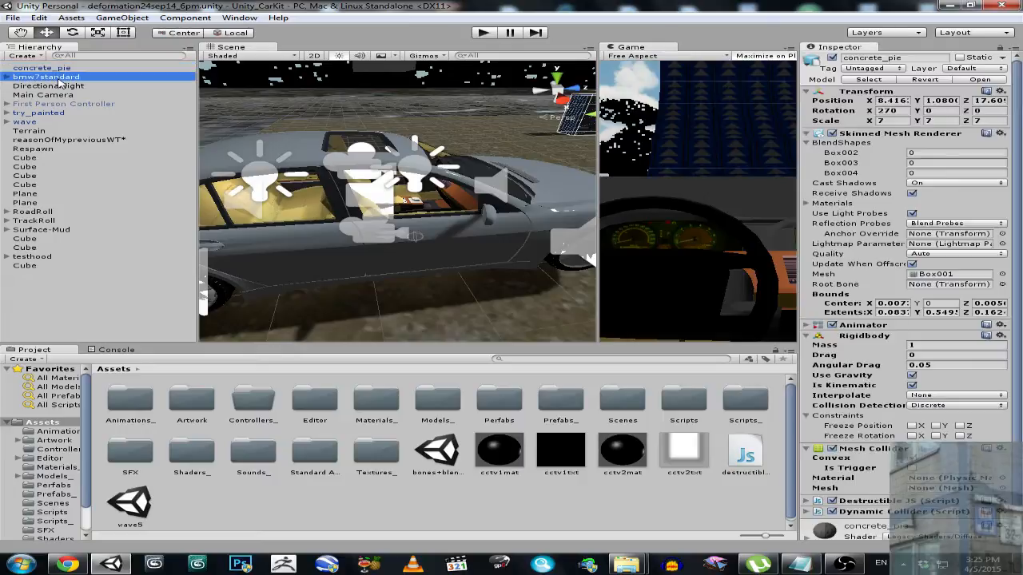
{"action": "left_click", "coordinate": [46, 77]}
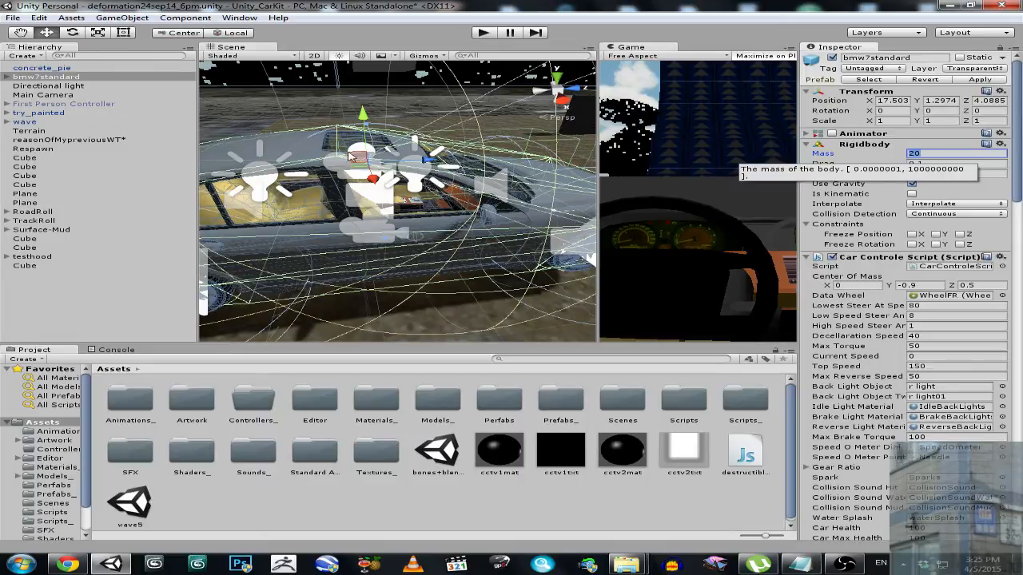
{"action": "left_click", "coordinate": [8, 77]}
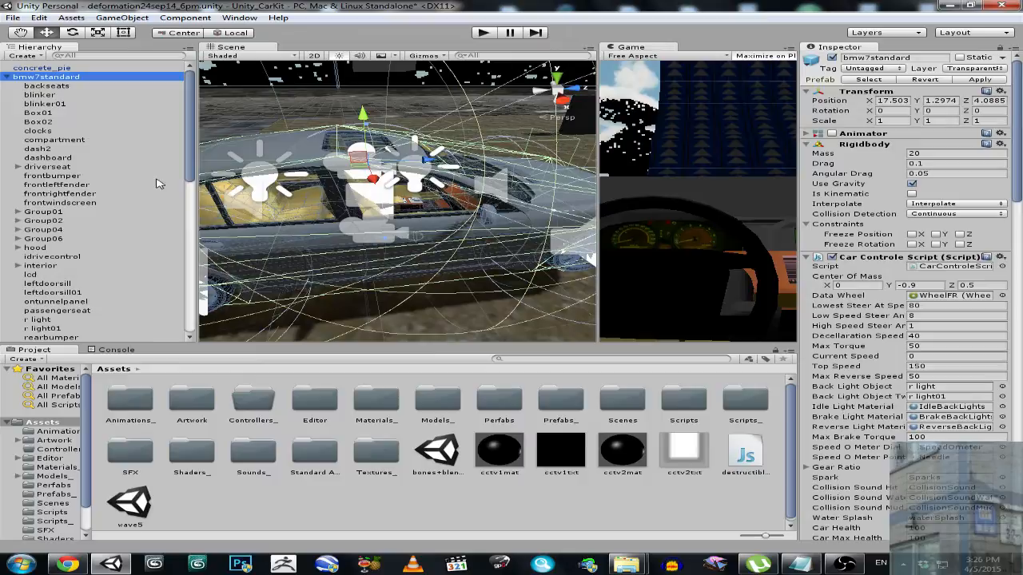
{"action": "scroll", "scroll_direction": "down", "scroll_amount": 3}
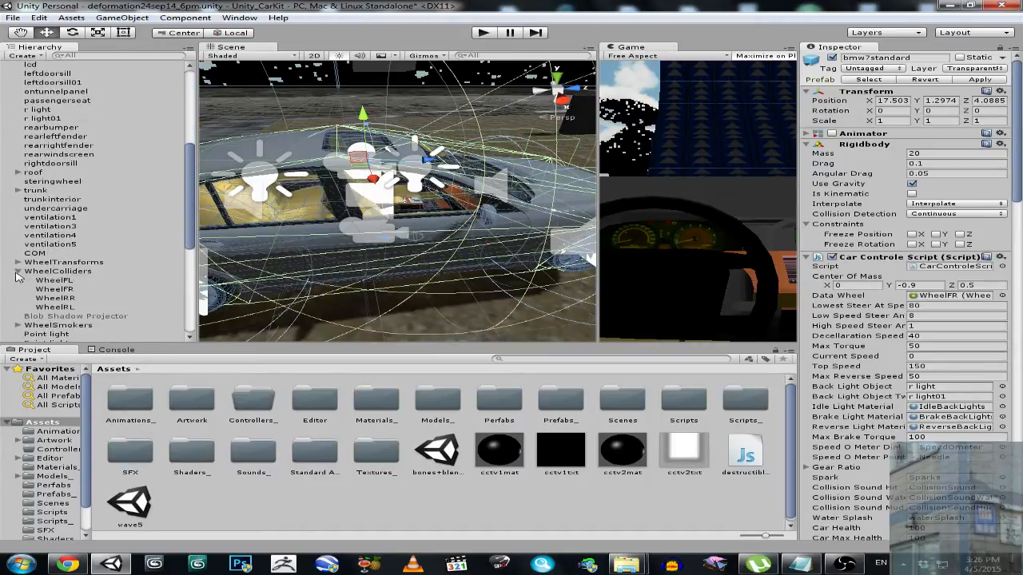
Step: Give the wheel colliders mass 10 and corrected forward and sideways extremum slip
{"action": "left_click", "coordinate": [54, 307]}
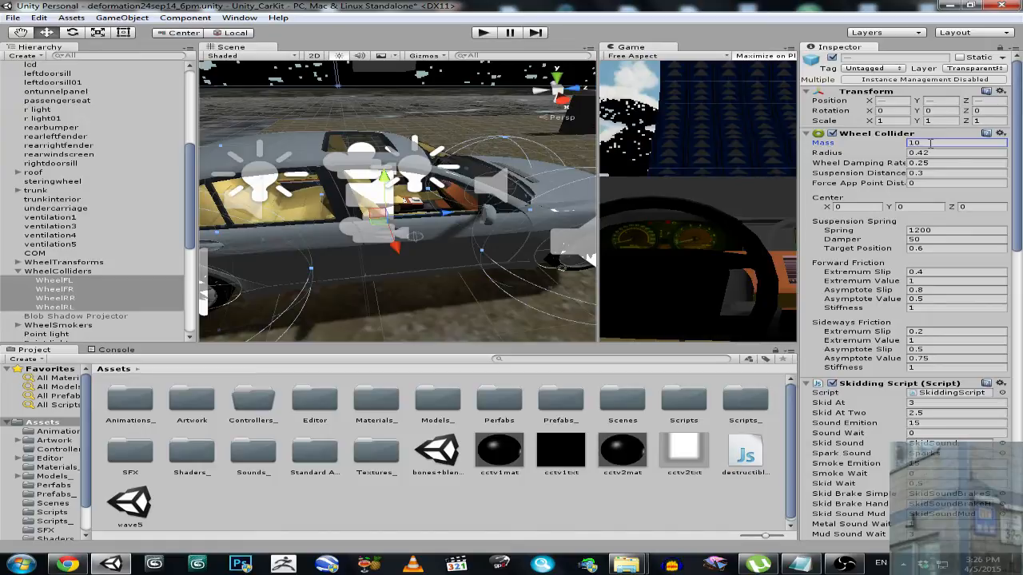
{"action": "left_click", "coordinate": [943, 143]}
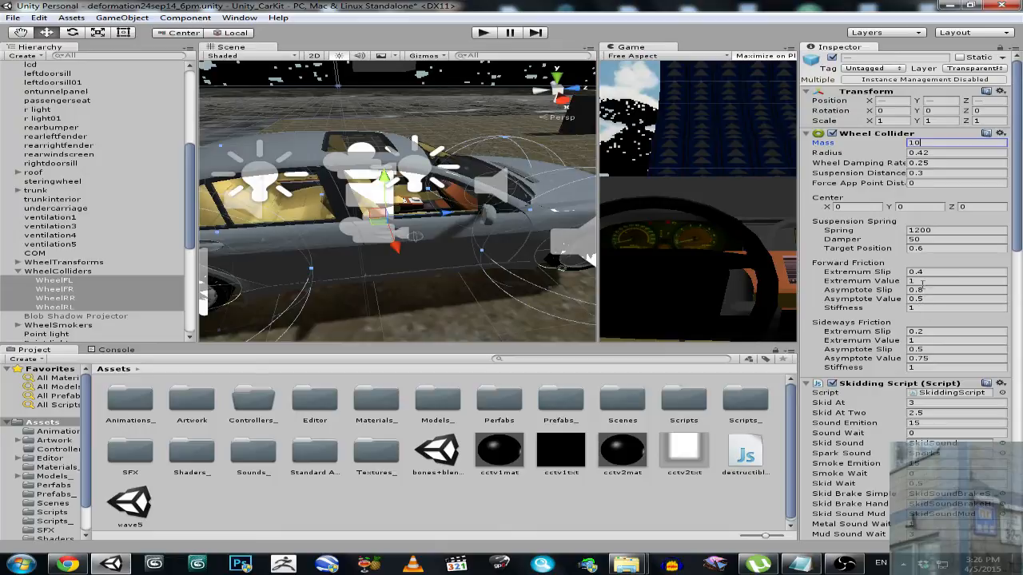
{"action": "left_click", "coordinate": [956, 272]}
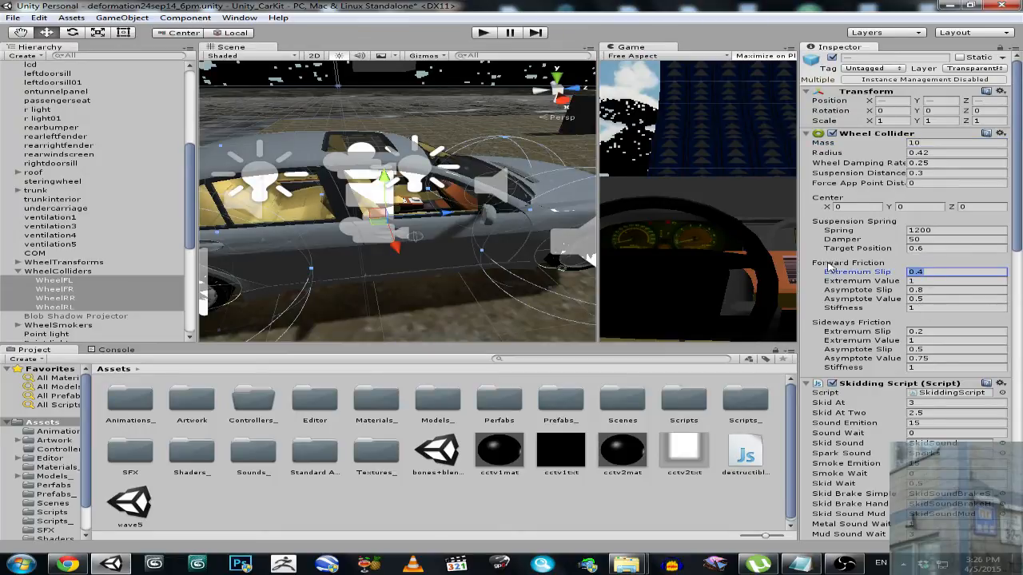
{"action": "mouse_move", "coordinate": [893, 327]}
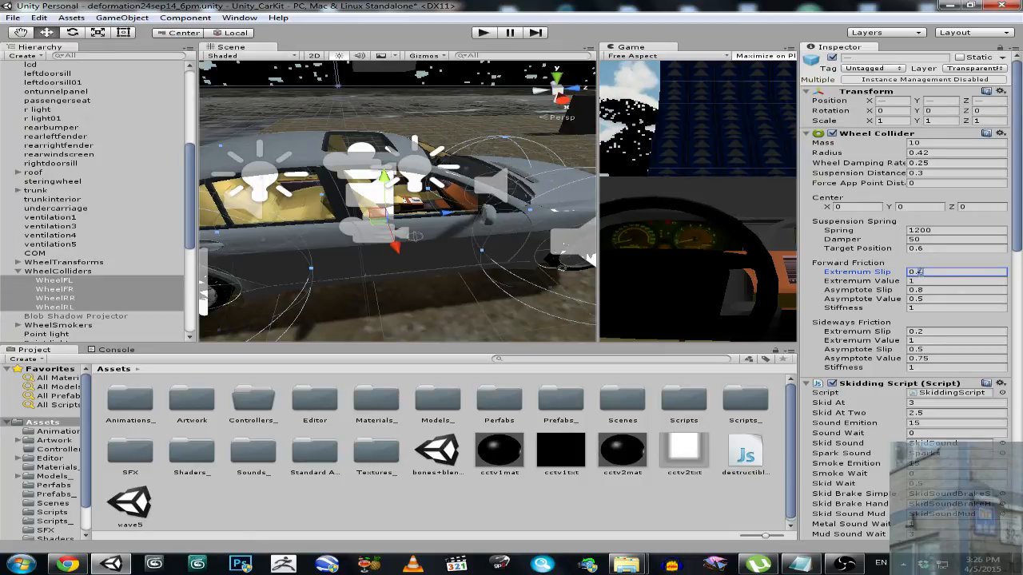
{"action": "left_click", "coordinate": [956, 330]}
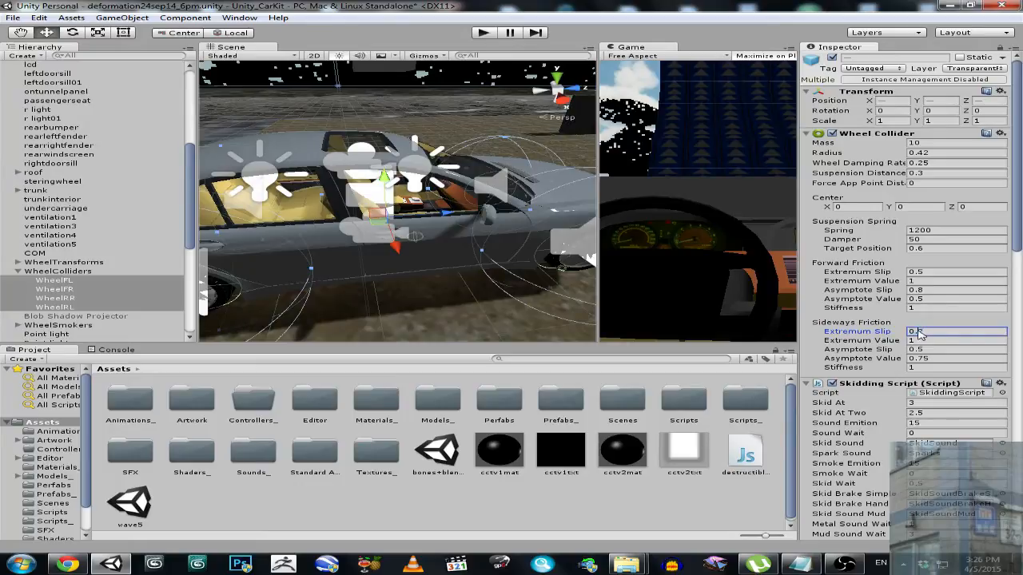
Step: Revise the forward extremum slip and set forward friction stiffness to 5
{"action": "left_click", "coordinate": [956, 272]}
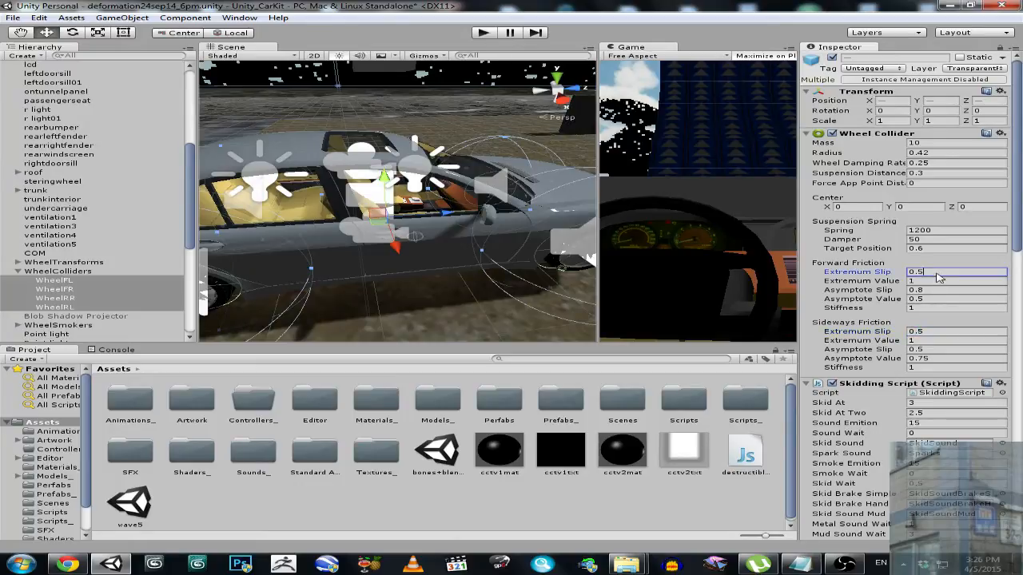
{"action": "left_click", "coordinate": [943, 272]}
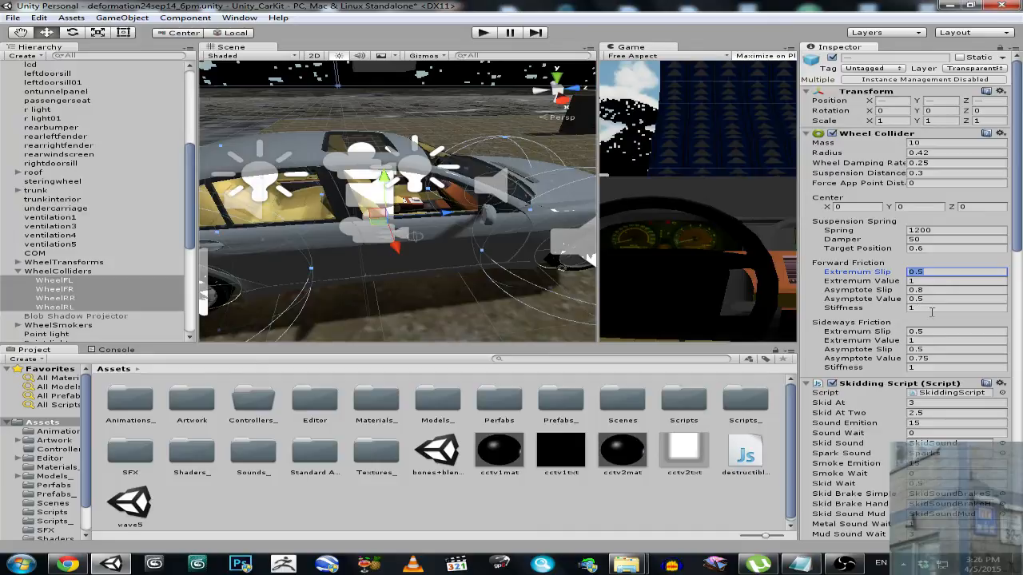
{"action": "left_click", "coordinate": [956, 307]}
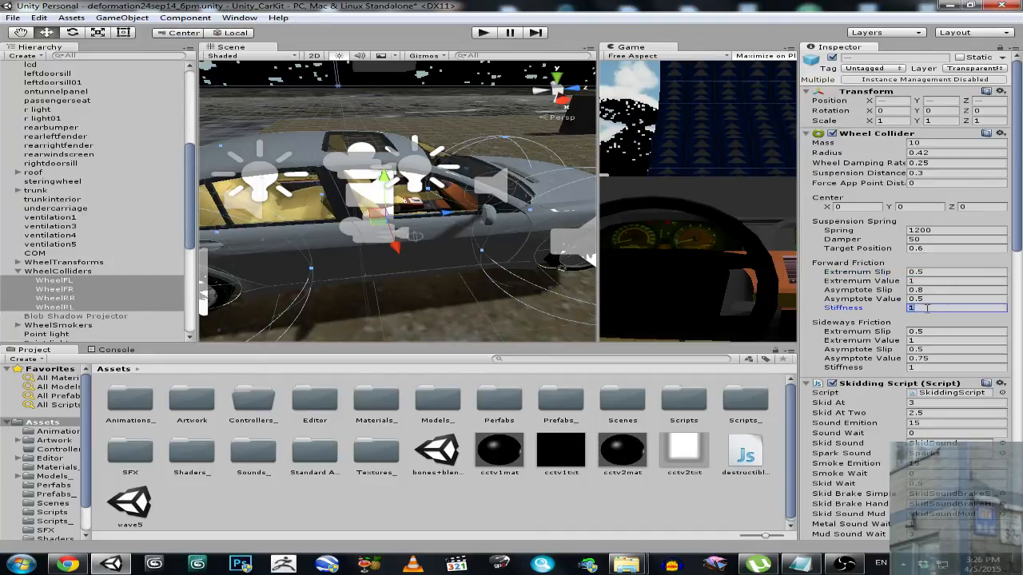
{"action": "type", "text": "5"}
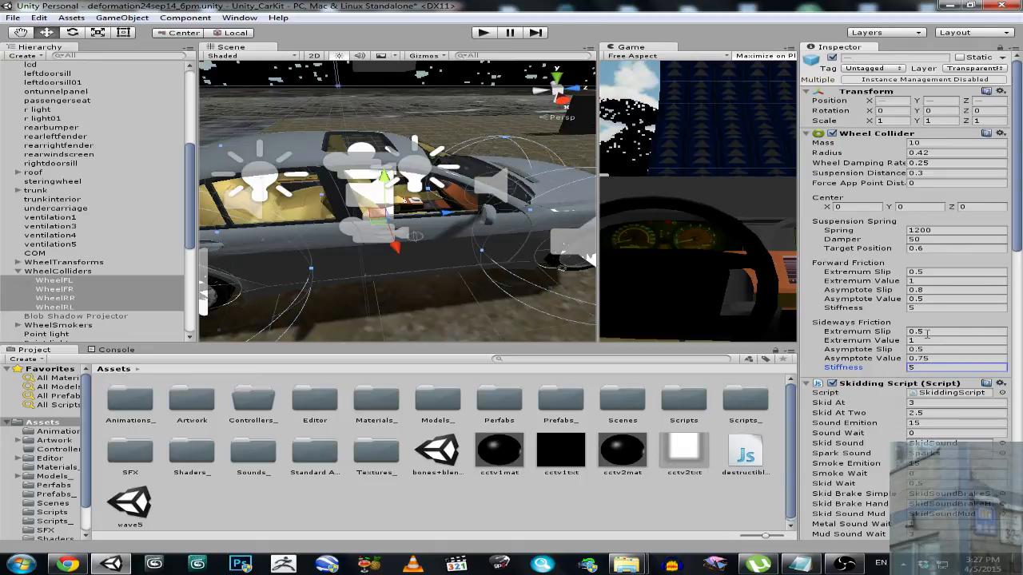
{"action": "mouse_move", "coordinate": [751, 96]}
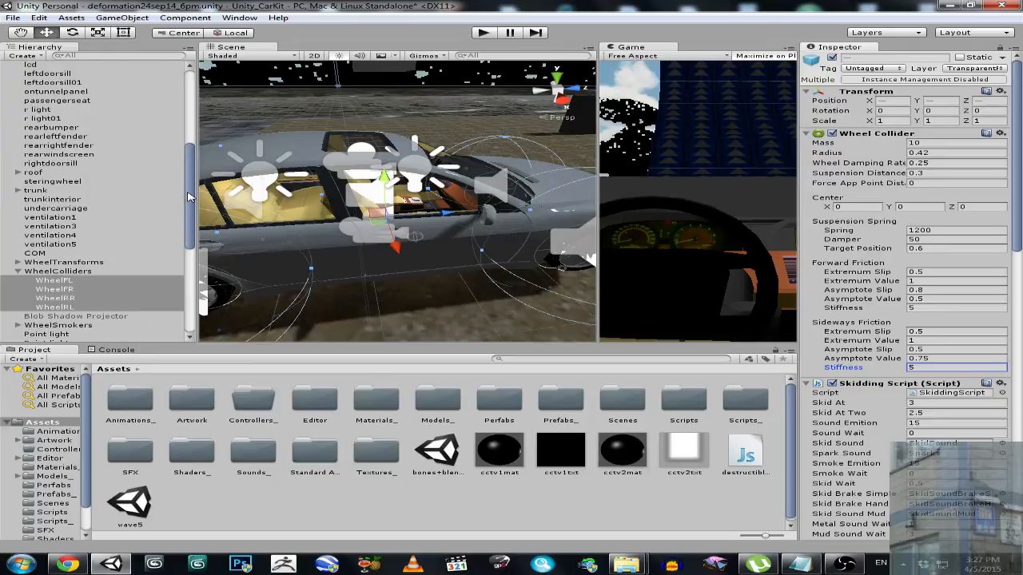
Step: Select the car's root object and enter Play mode to view the car with tyre health at 100
{"action": "scroll", "scroll_direction": "down", "scroll_amount": 3}
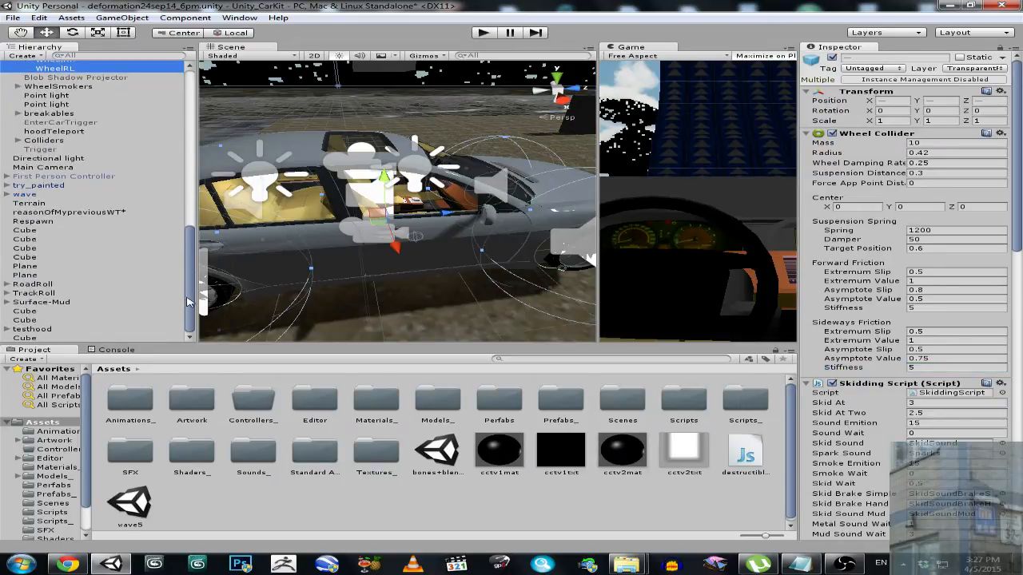
{"action": "left_click", "coordinate": [48, 76]}
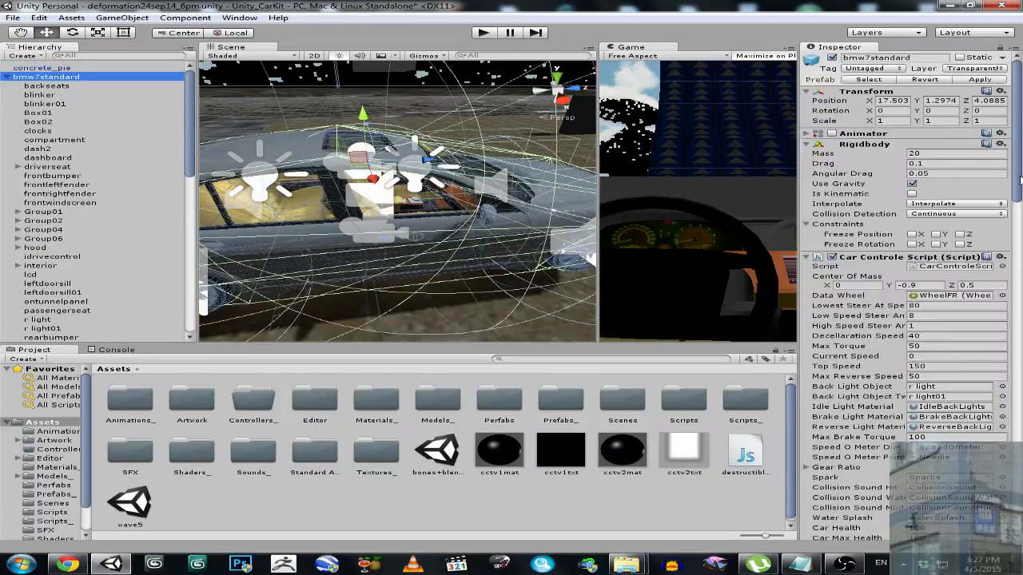
{"action": "scroll", "scroll_direction": "down", "scroll_amount": 3}
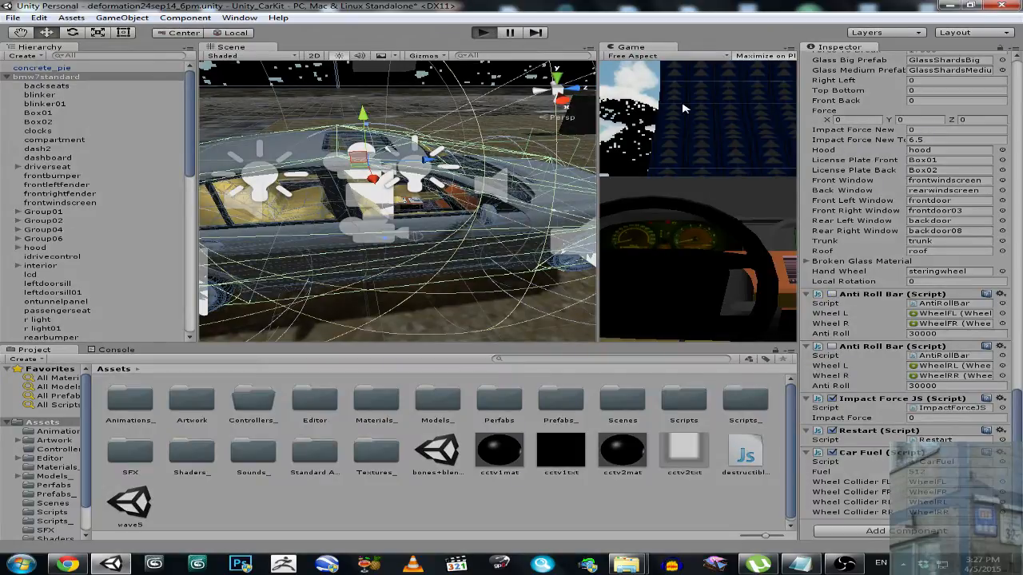
{"action": "left_click", "coordinate": [482, 32]}
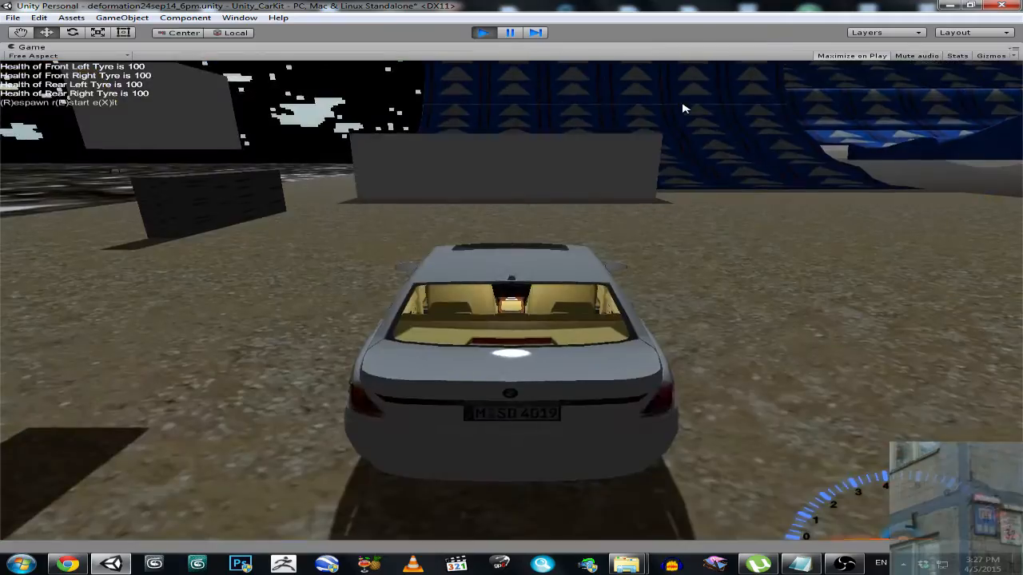